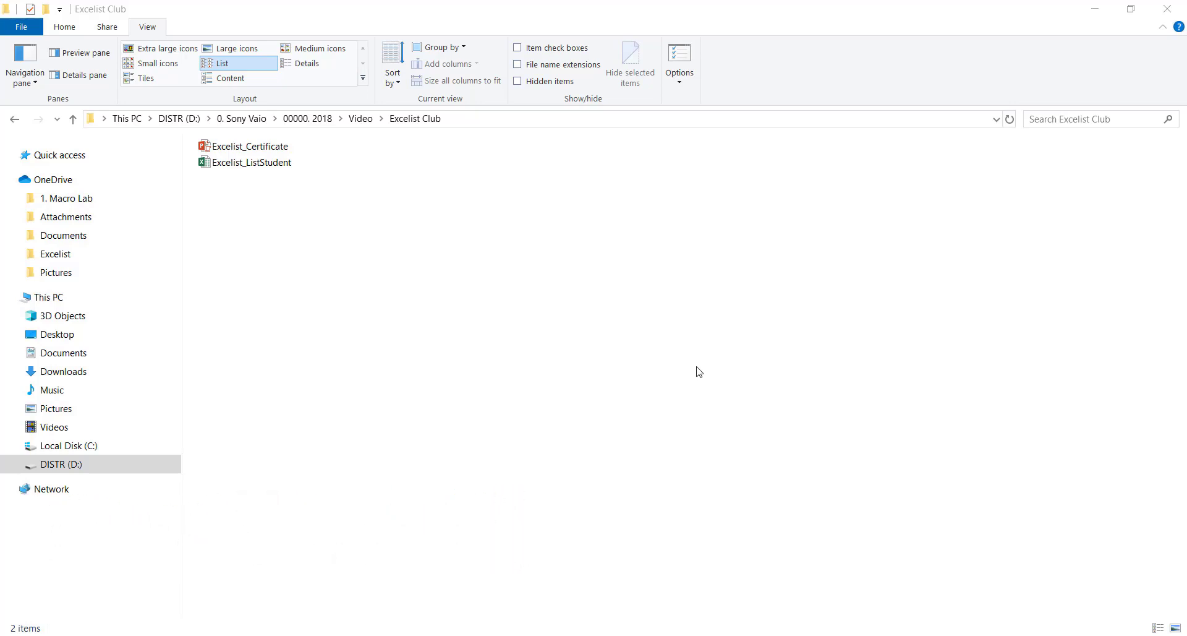
mouse_move(642, 349)
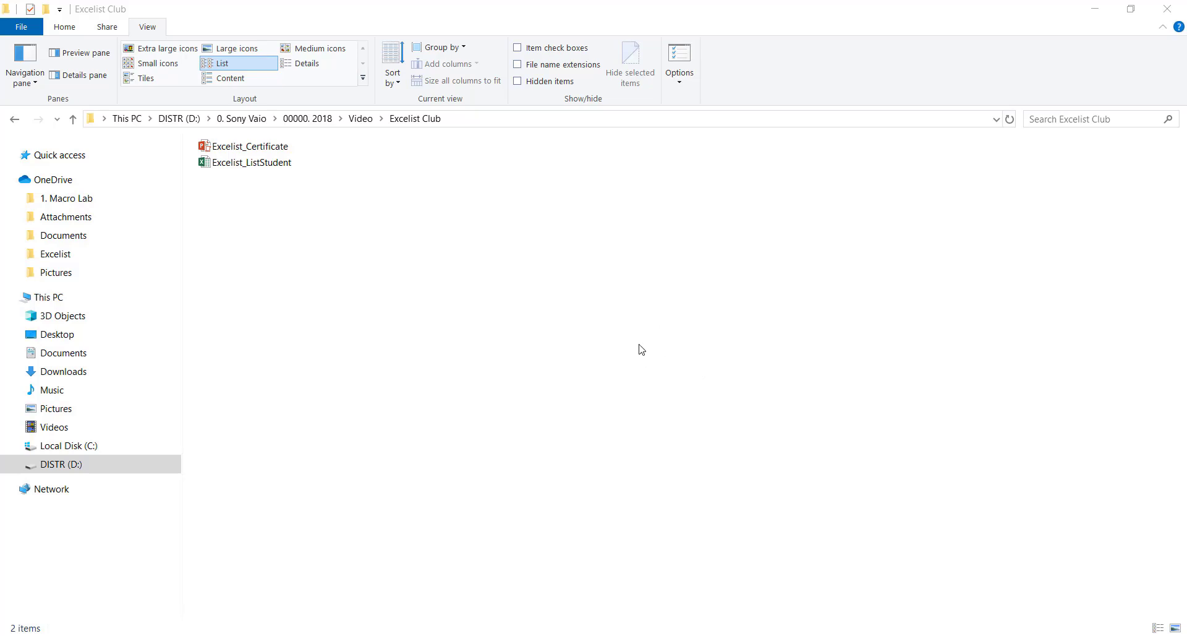
mouse_move(262, 187)
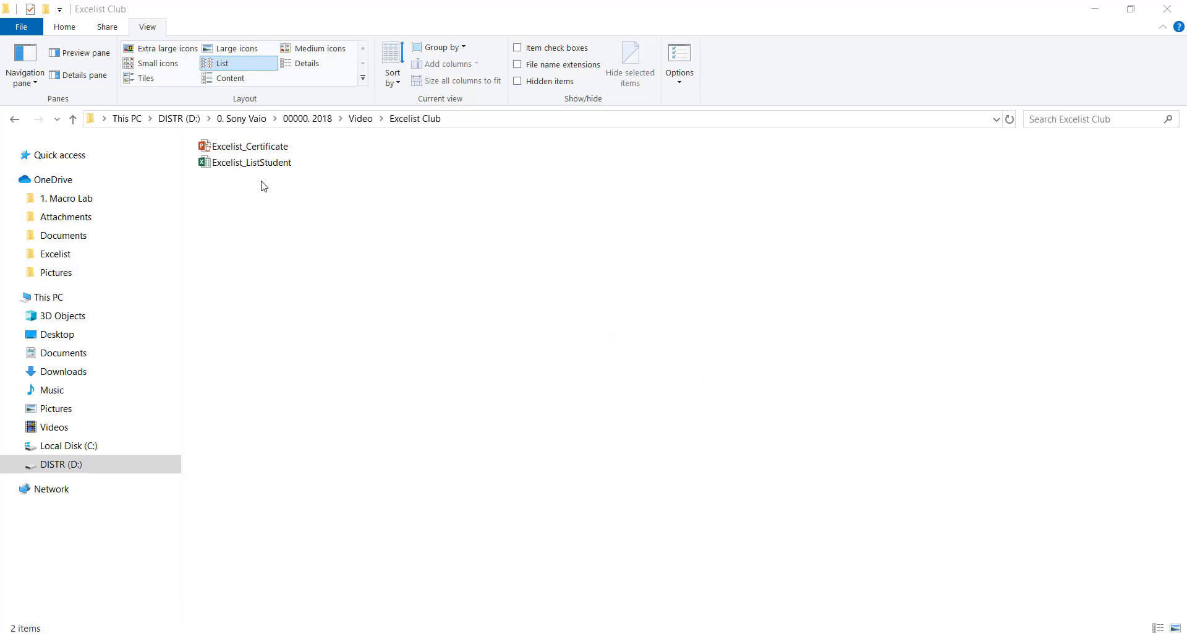
Open the Excelist_Certificate template to view its Name Surname and date placeholders
double_click(251, 146)
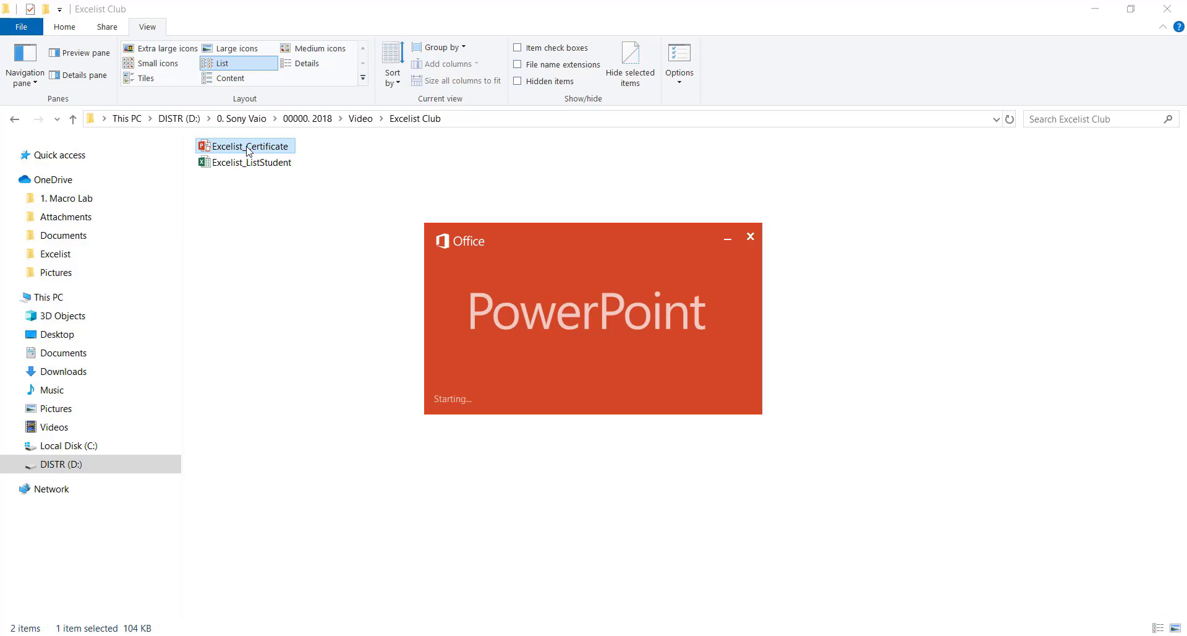
double_click(250, 146)
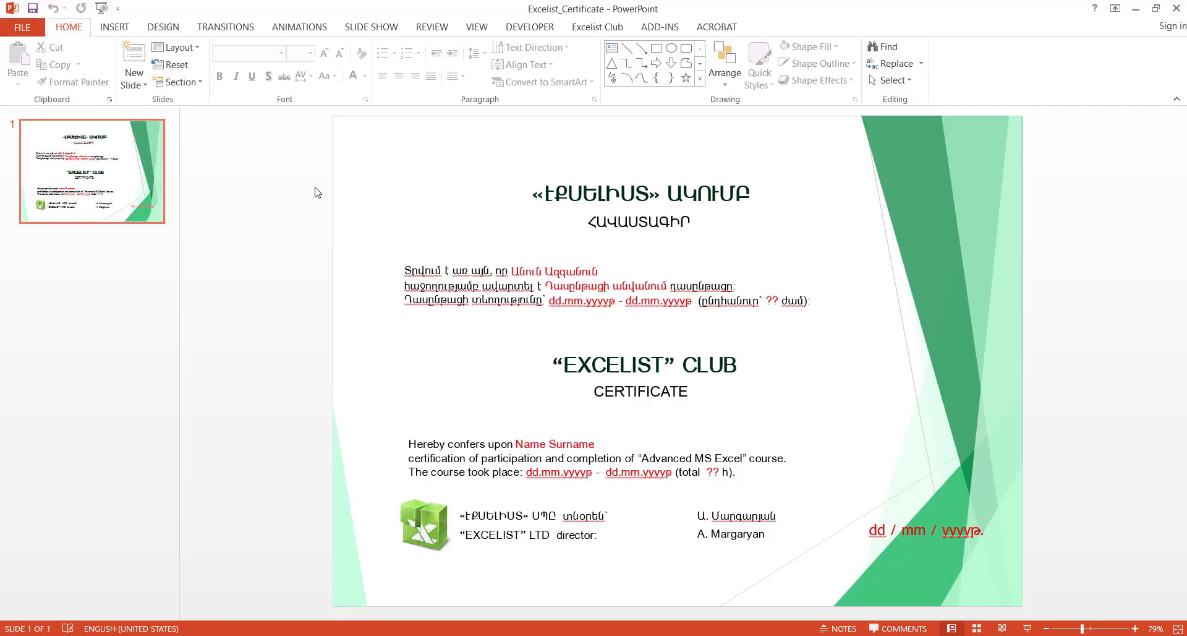
mouse_move(559, 262)
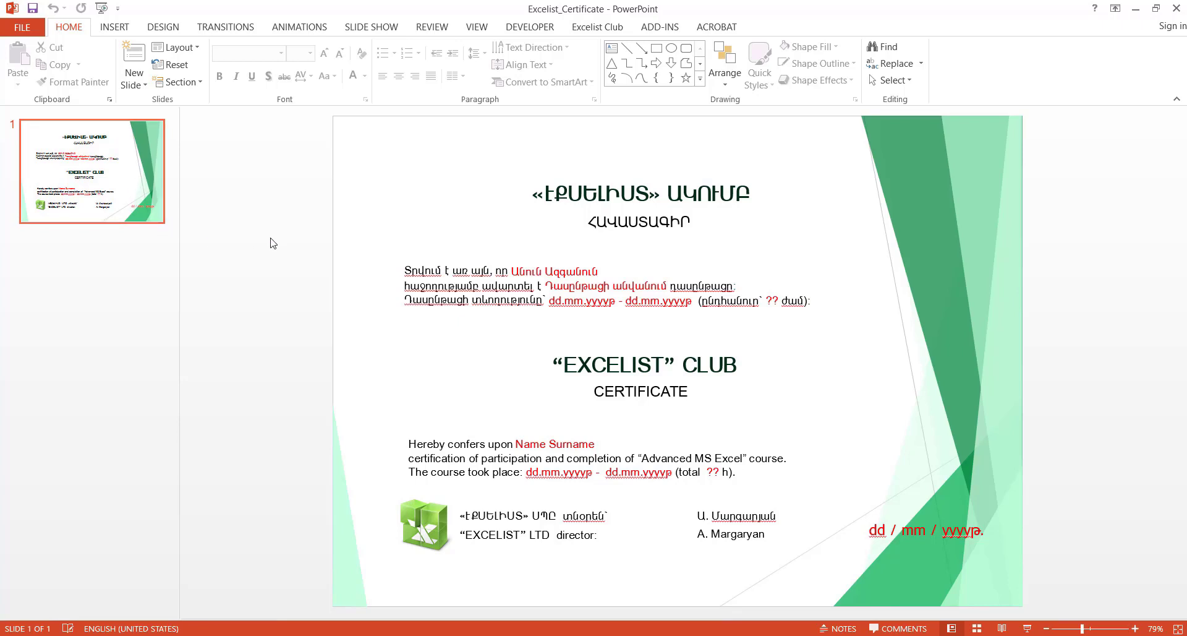
mouse_move(415, 155)
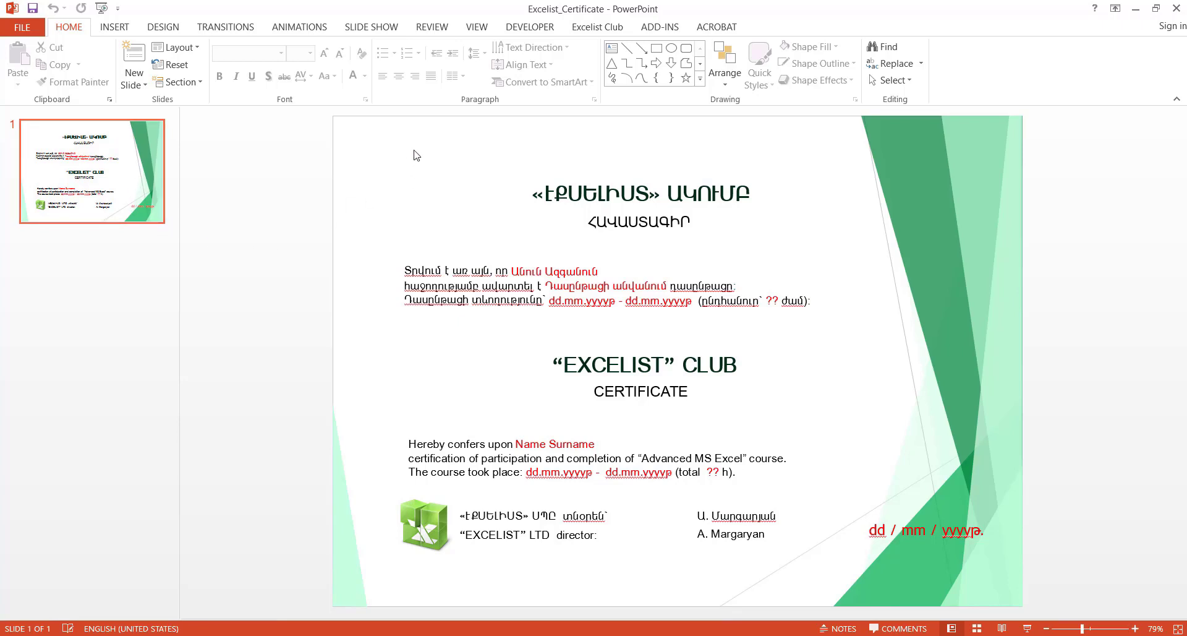
mouse_move(425, 225)
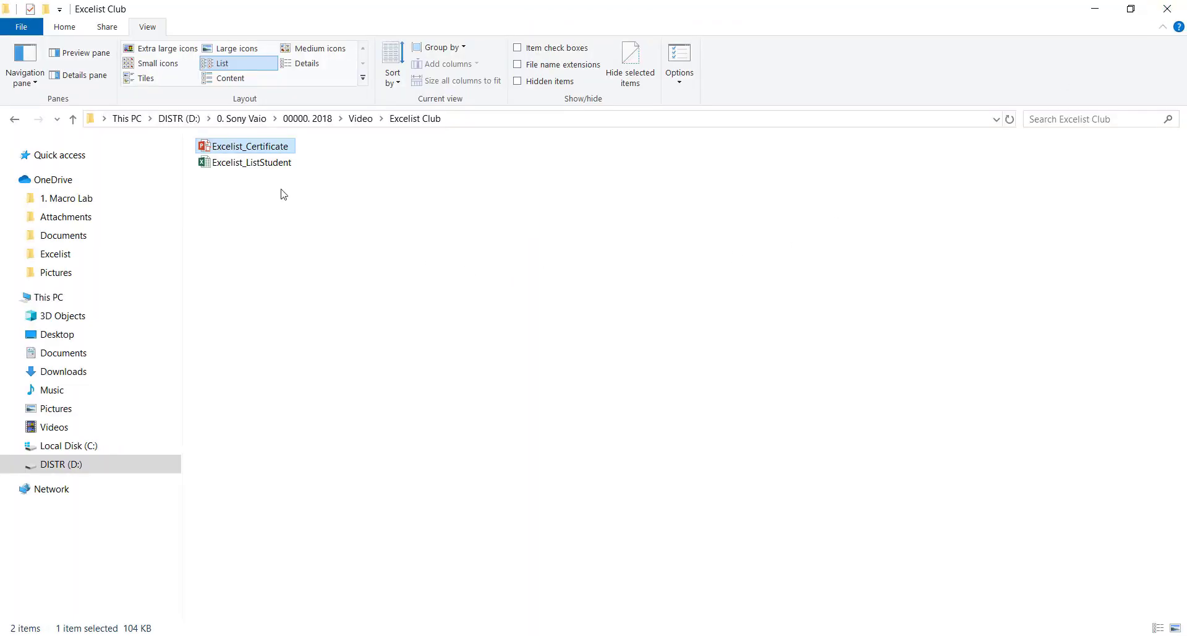
Open Excelist_ListStudent and select the five course rows of names, durations, hours and dates
double_click(251, 162)
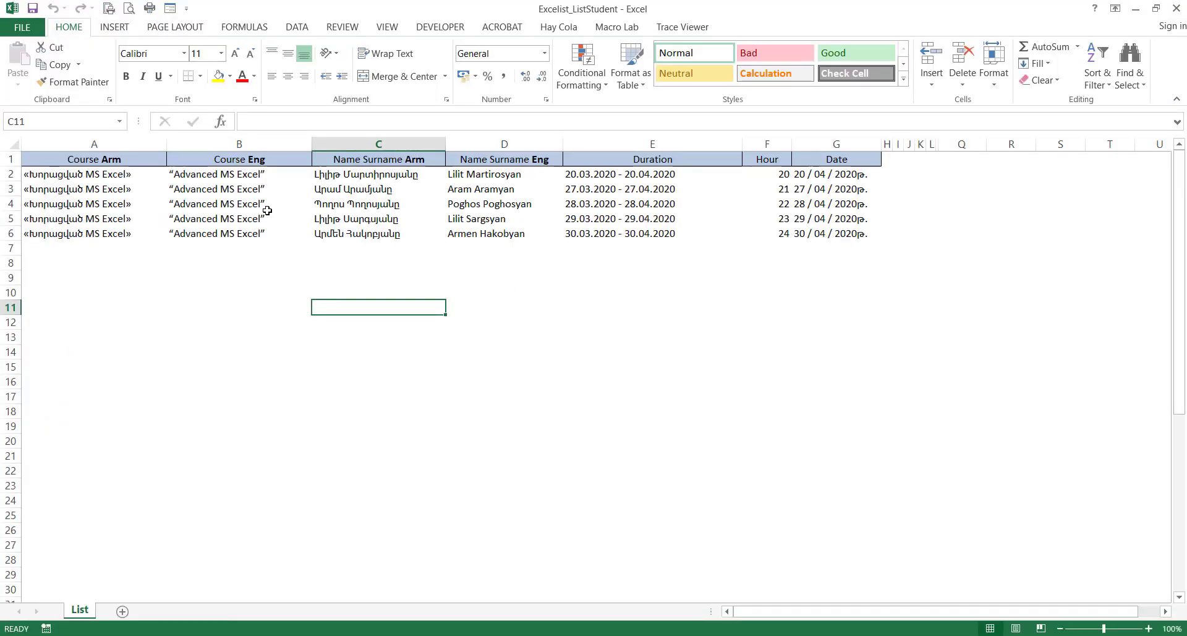
mouse_move(237, 329)
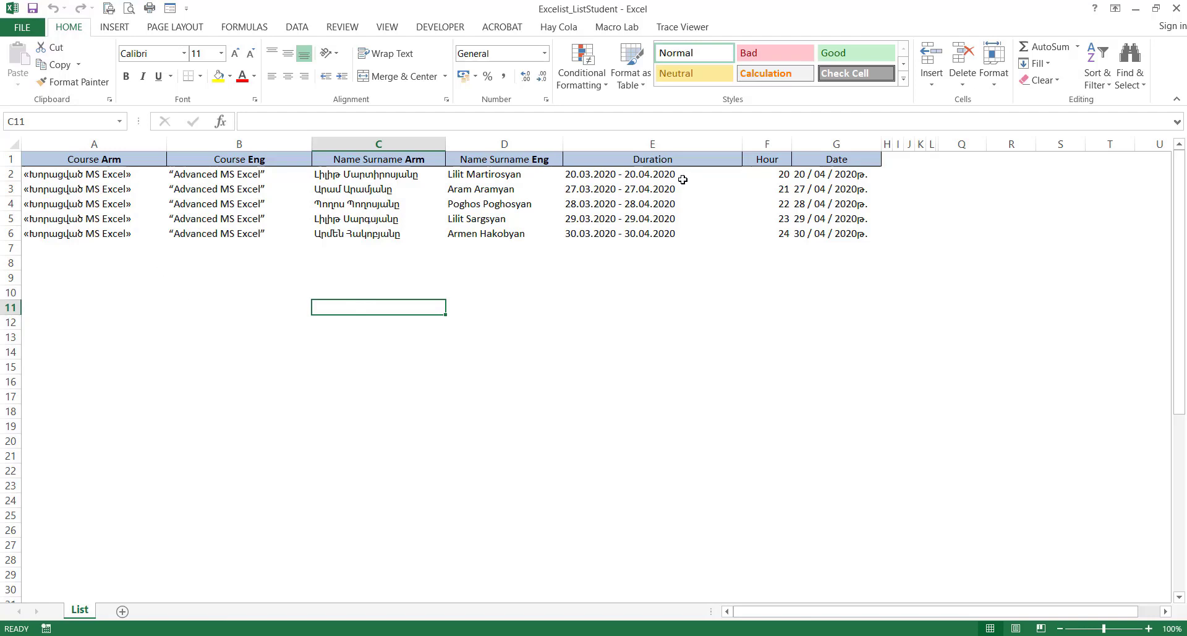
click(93, 174)
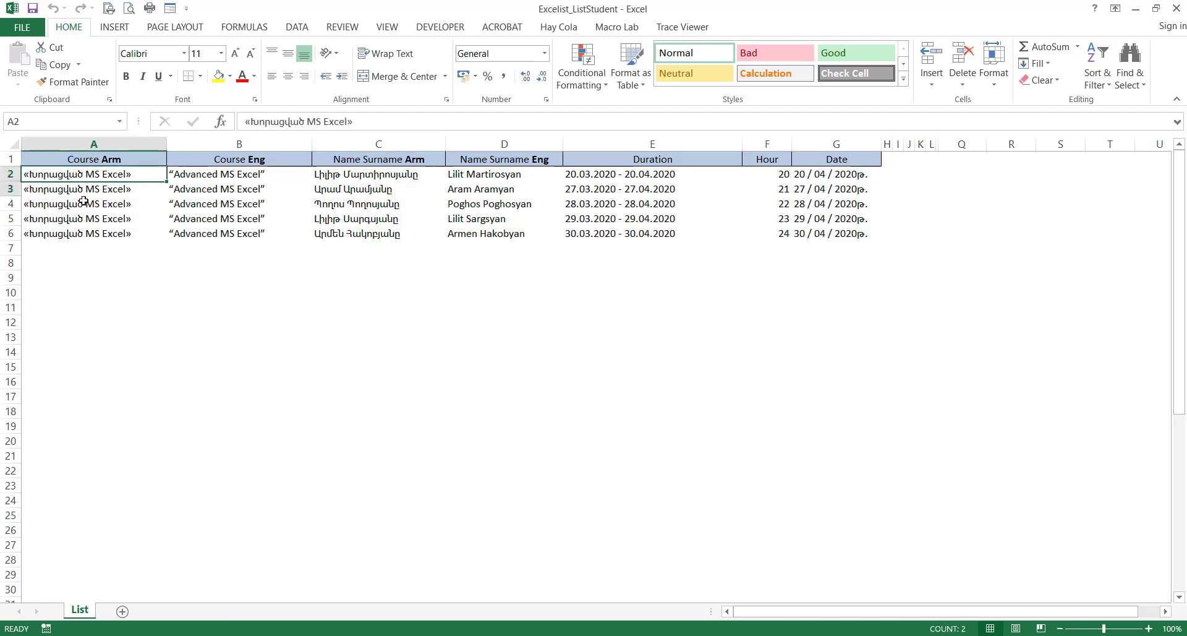
drag(93, 173, 836, 233)
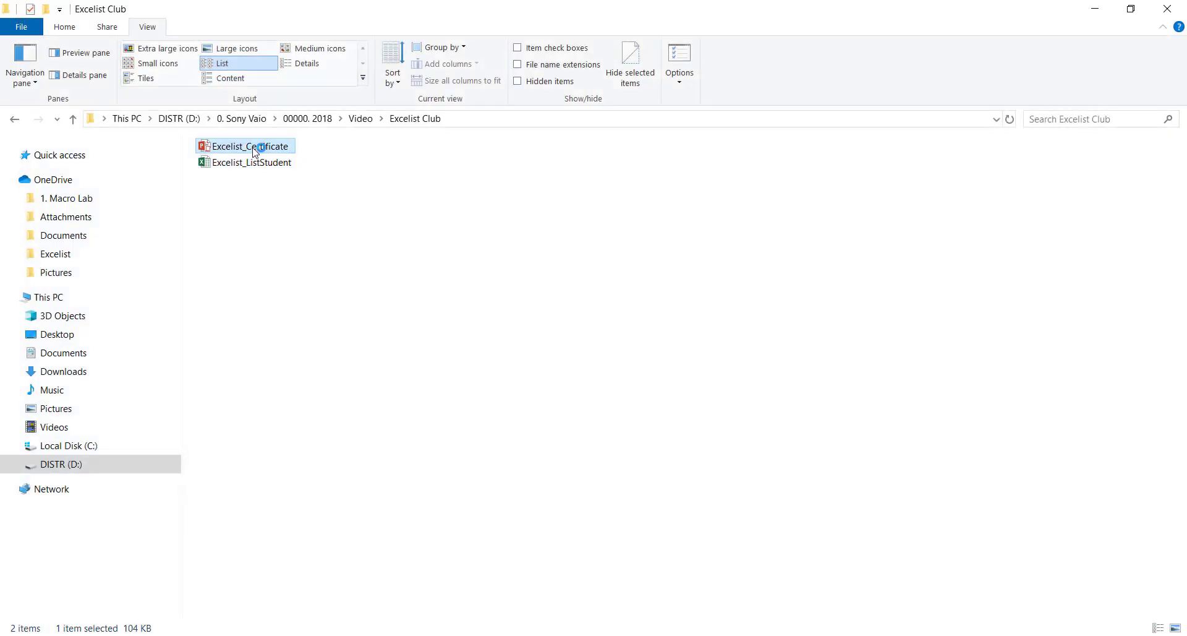
Run the Excelist Club certificate command to build five filled slides and browse them
double_click(250, 146)
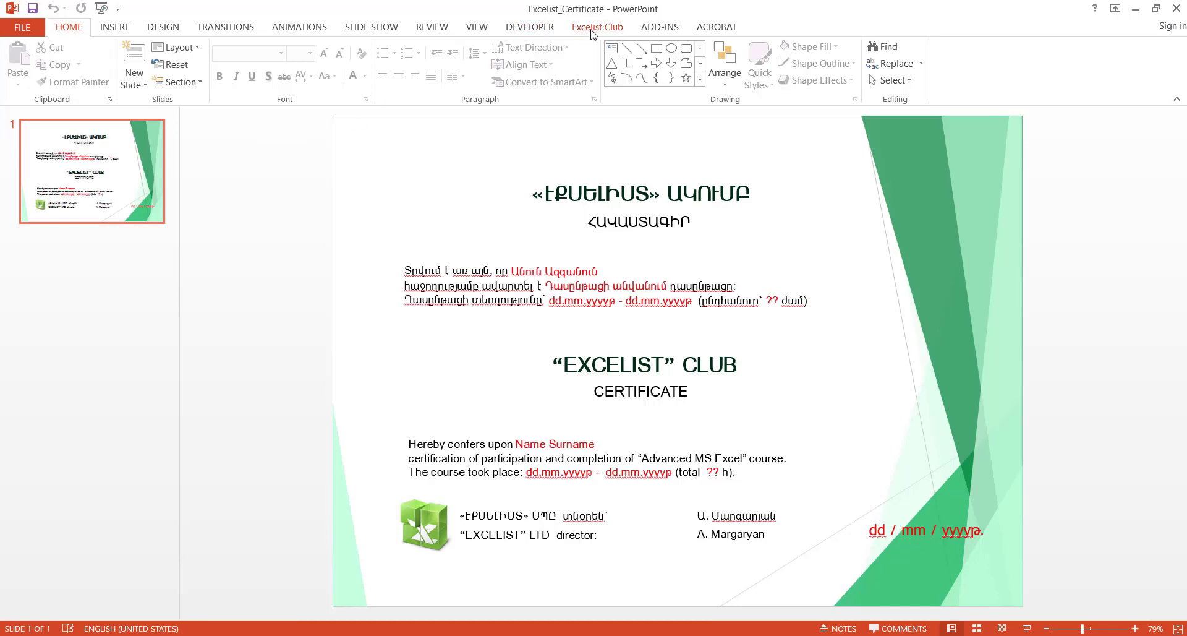
click(598, 26)
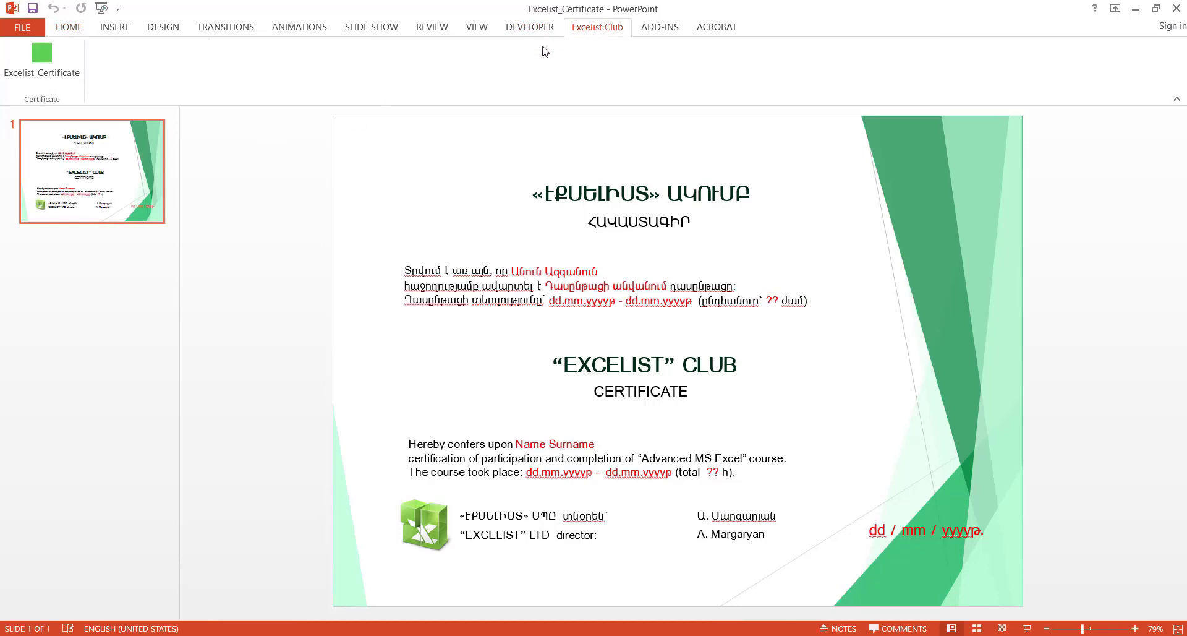
mouse_move(42, 58)
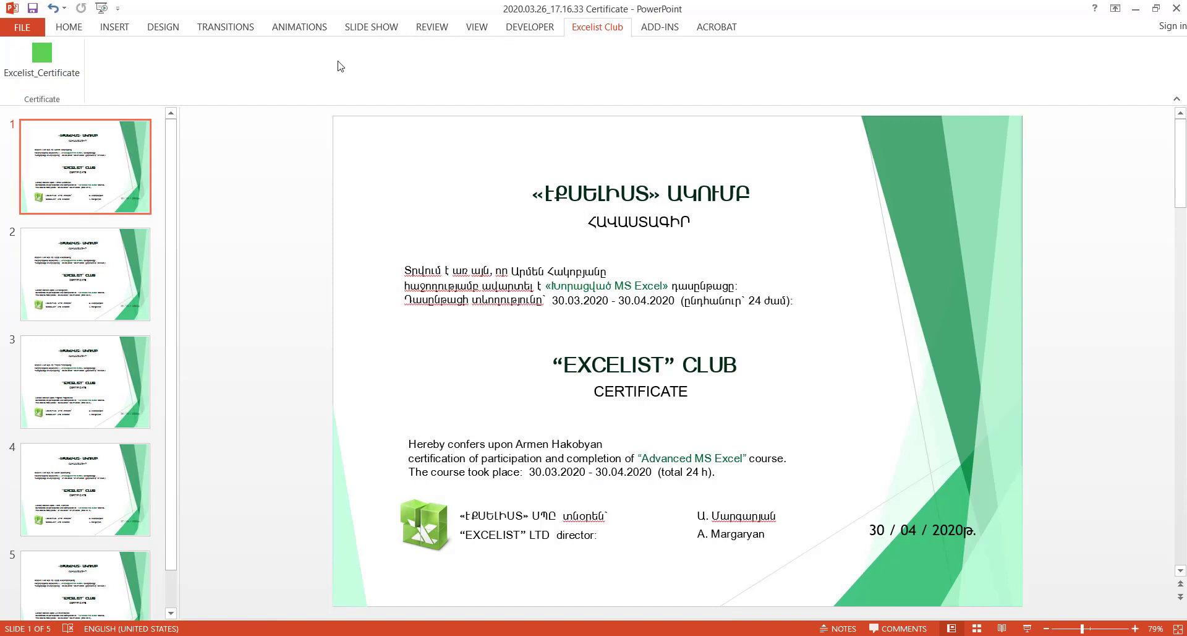
mouse_move(203, 174)
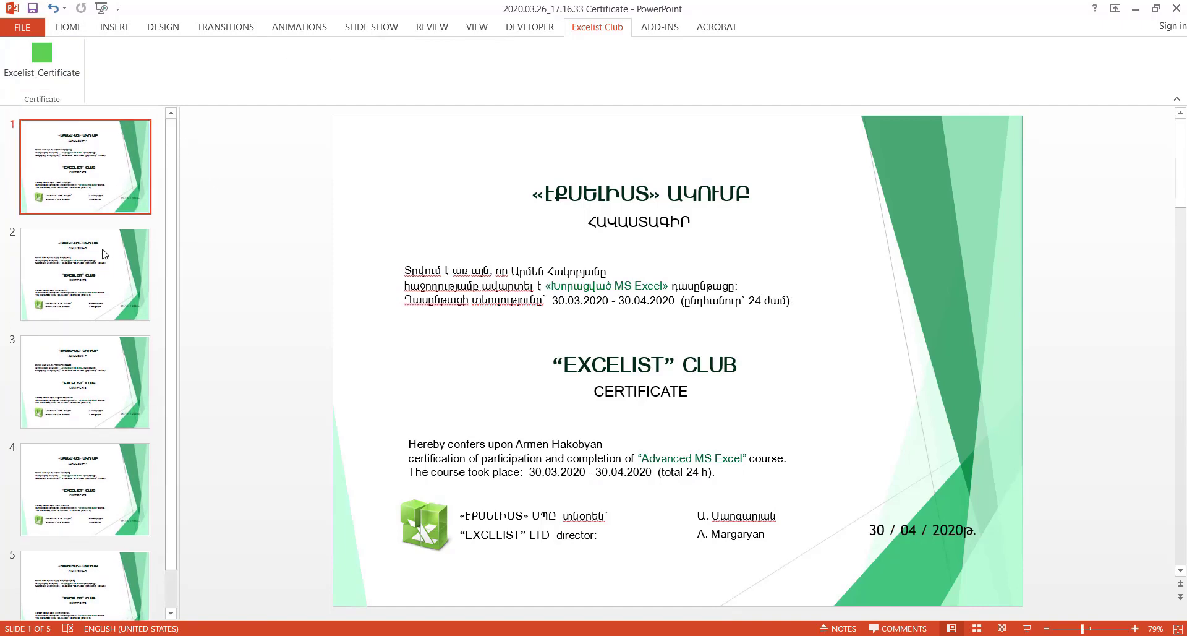
click(85, 488)
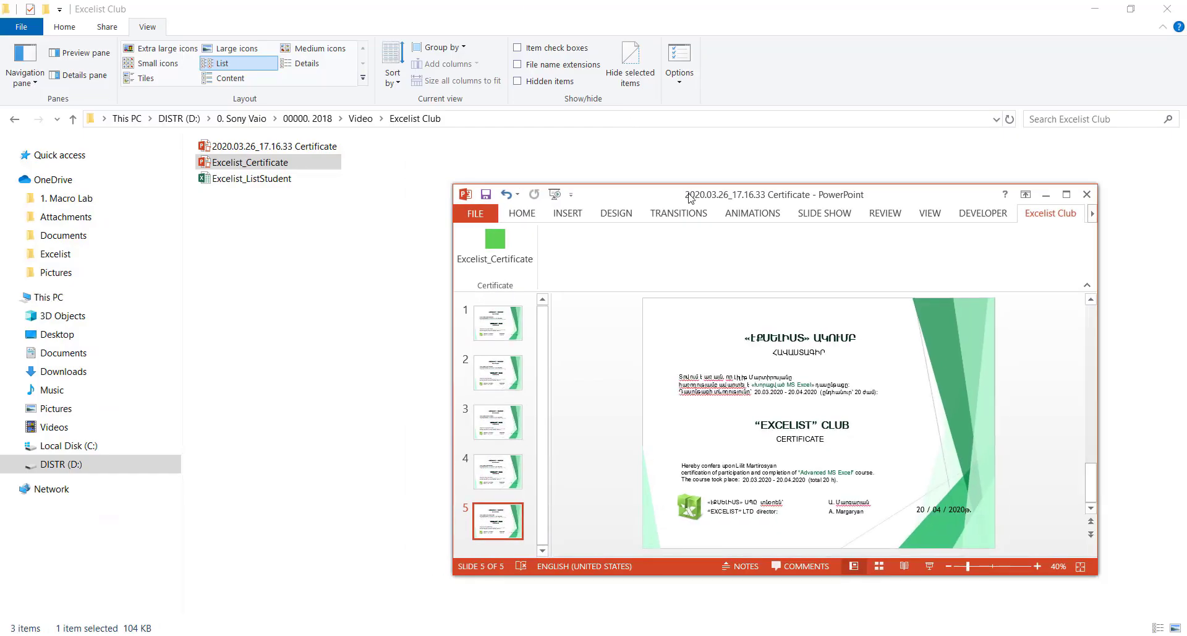
Select the template and the new 2020.03.26 Certificate file to confirm both are present
click(265, 162)
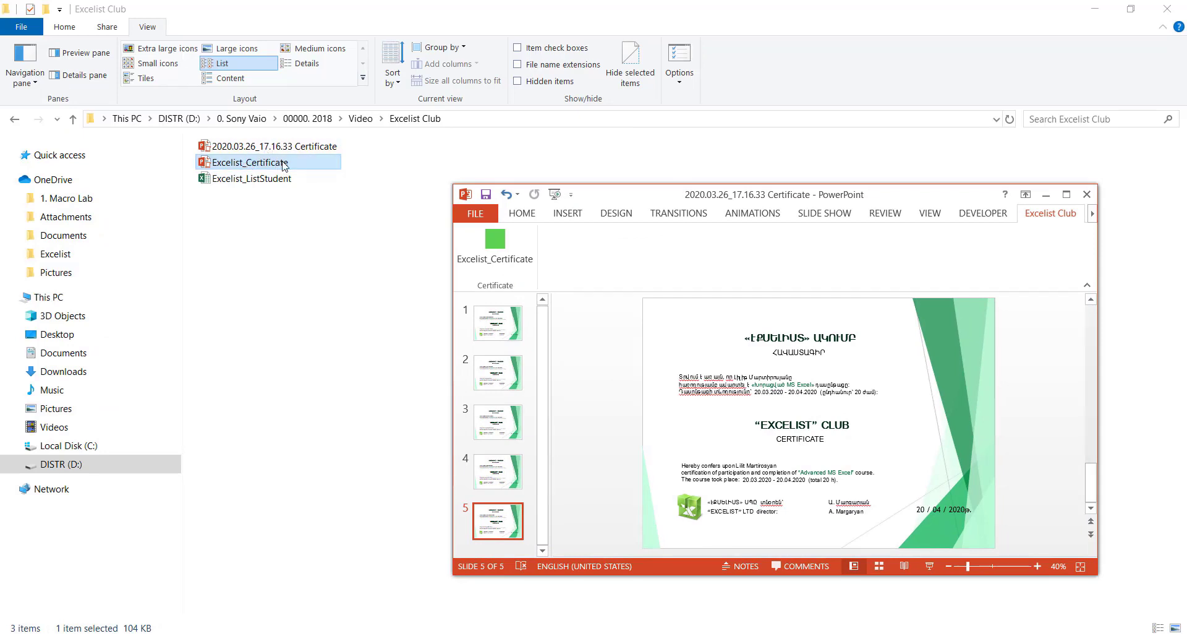
click(272, 146)
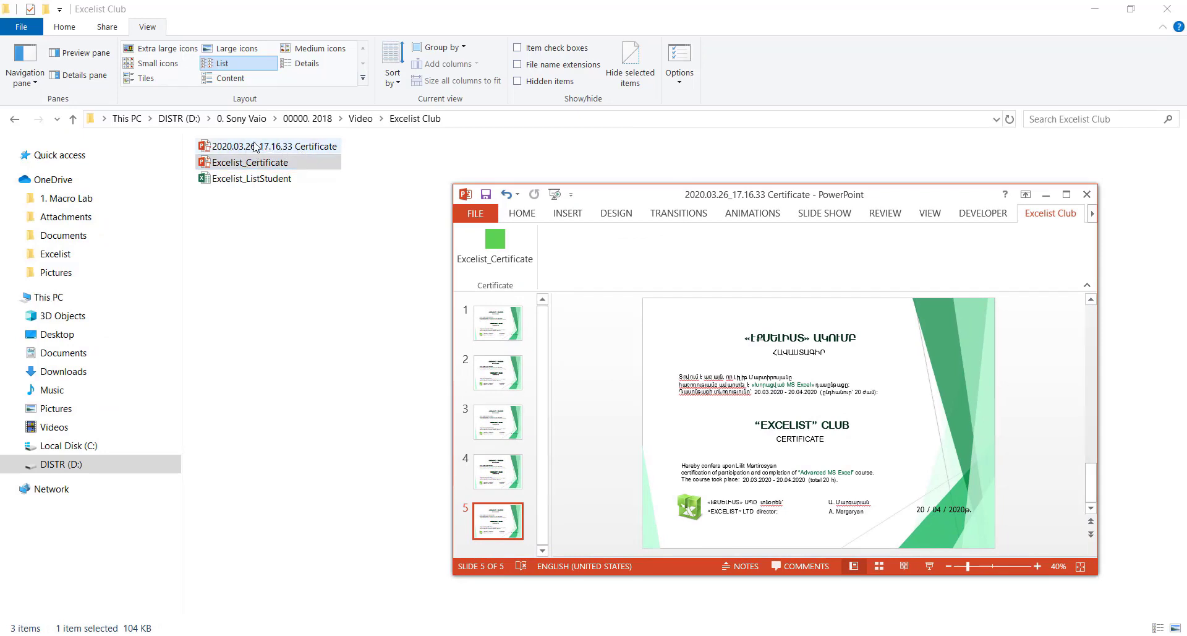